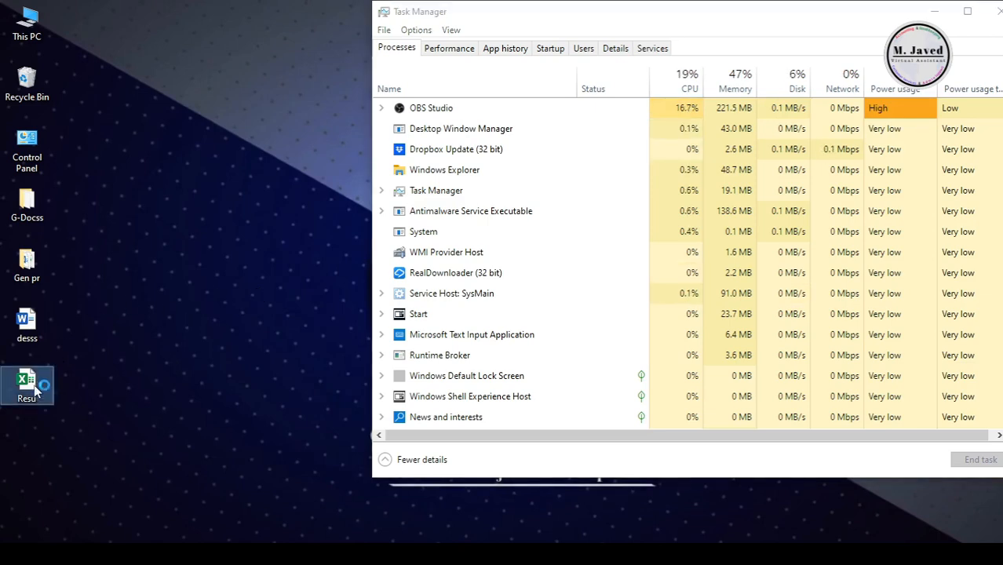
Open the Resu Excel workbook from its desktop icon
double_click(26, 384)
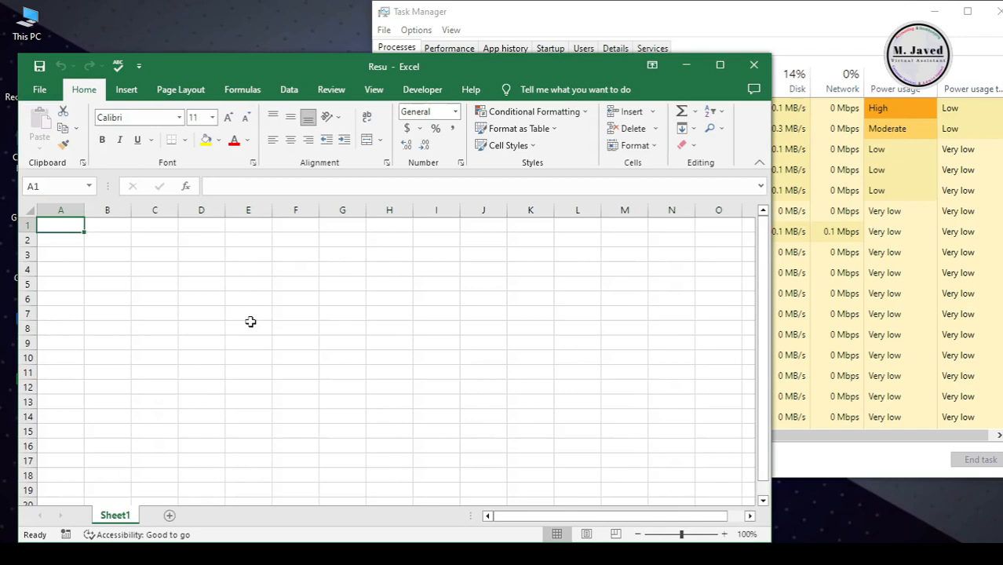